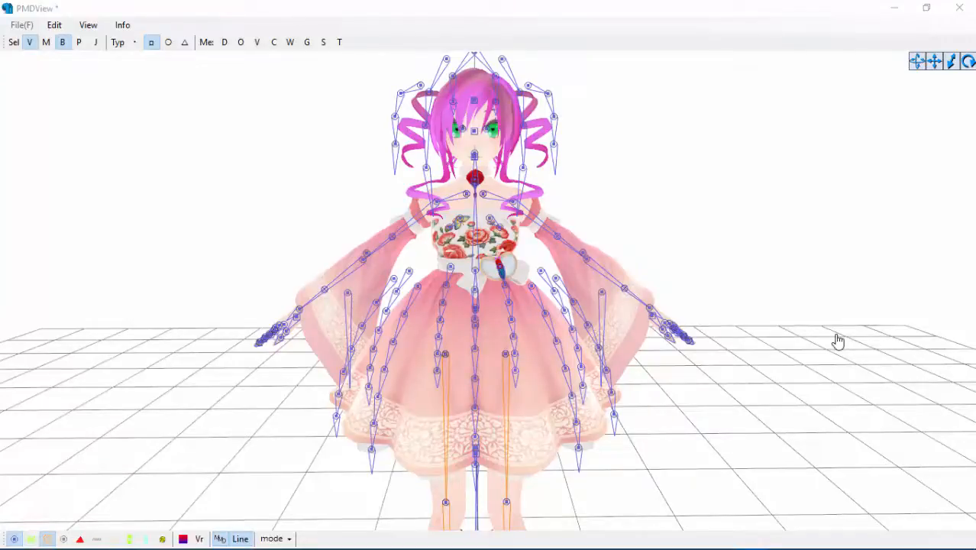
pyautogui.moveTo(666, 273)
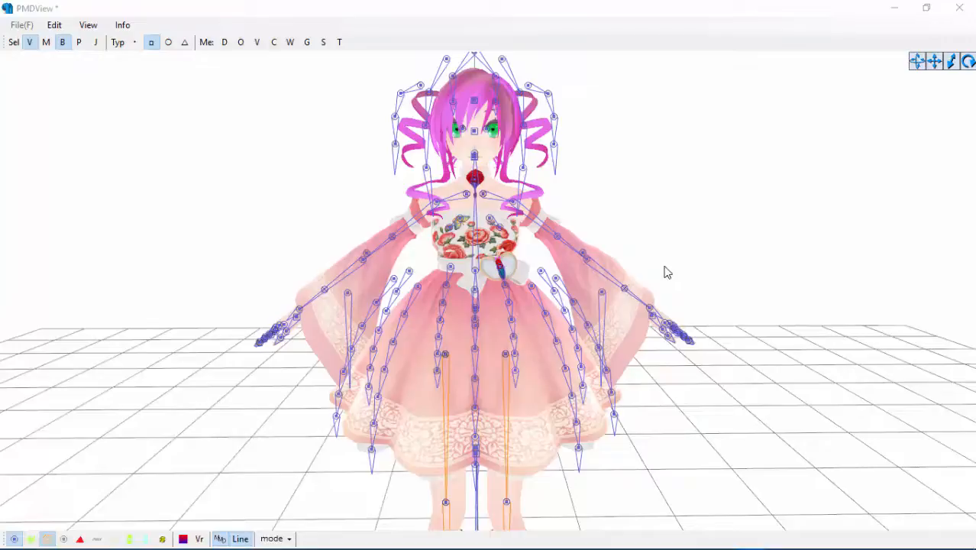
pyautogui.moveTo(681, 235)
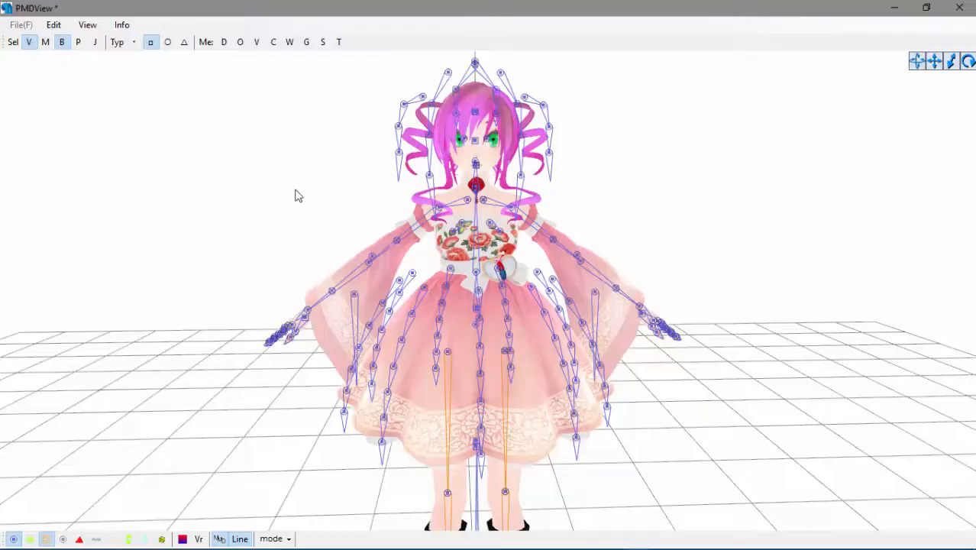
pyautogui.moveTo(470, 235)
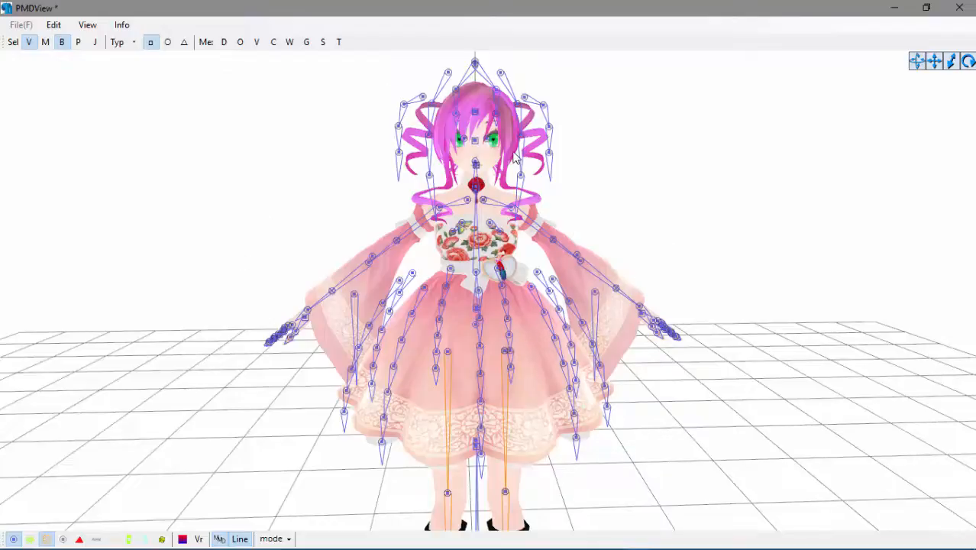
pyautogui.moveTo(664, 204)
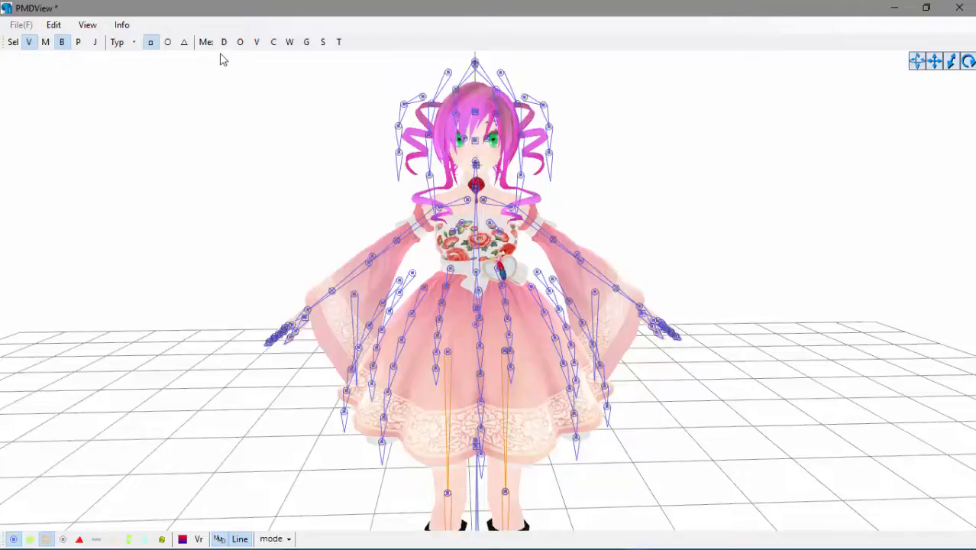
# Step: Show only the vertices of garter material MA18 via the vertex/material list
pyautogui.click(223, 42)
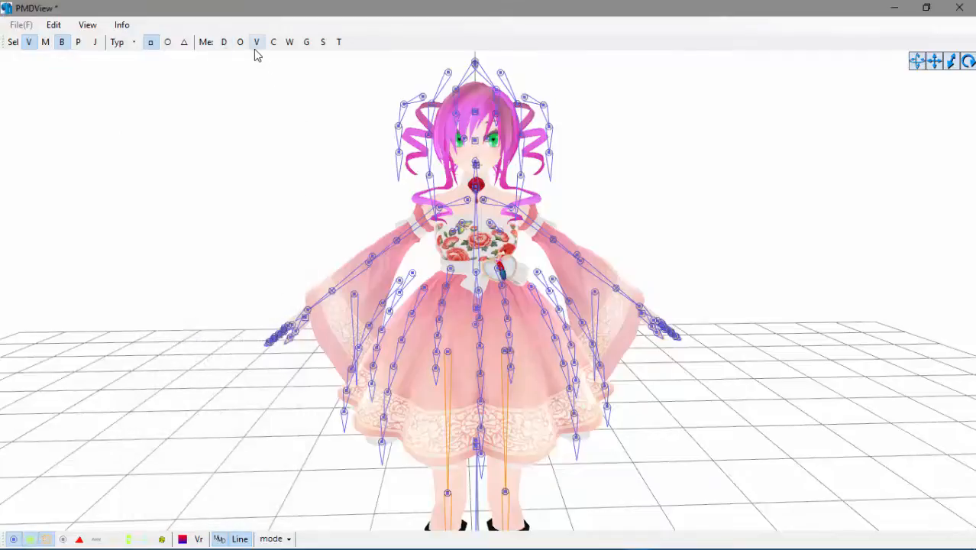
pyautogui.click(256, 42)
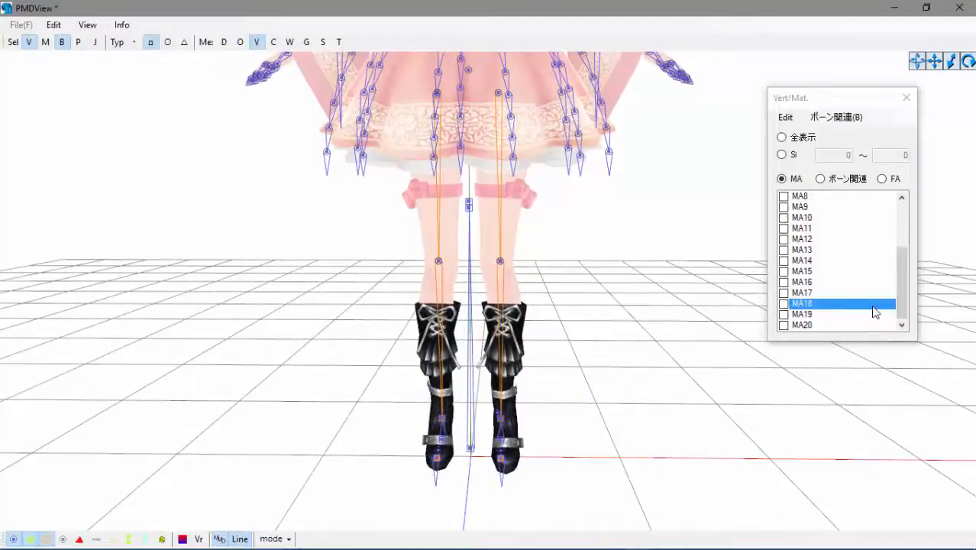
pyautogui.click(783, 303)
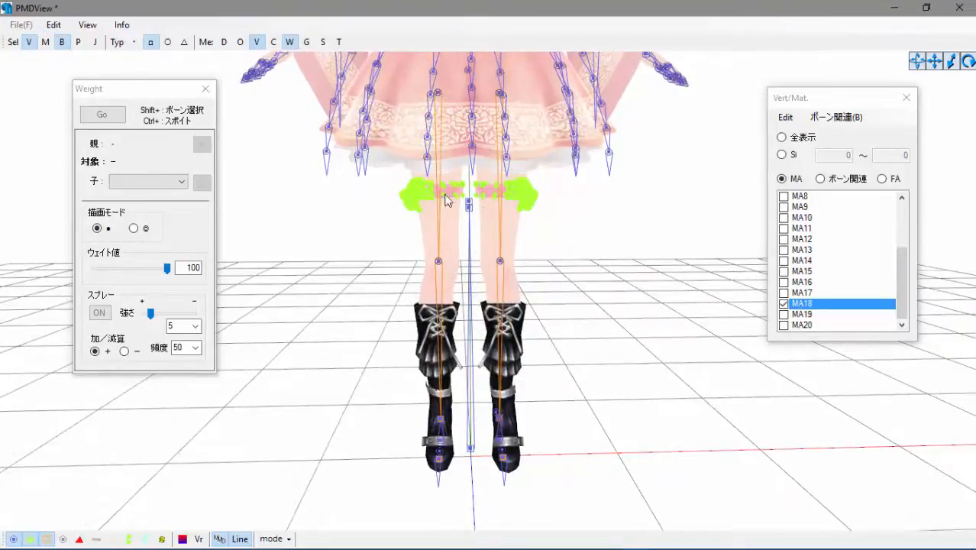
pyautogui.moveTo(447, 263)
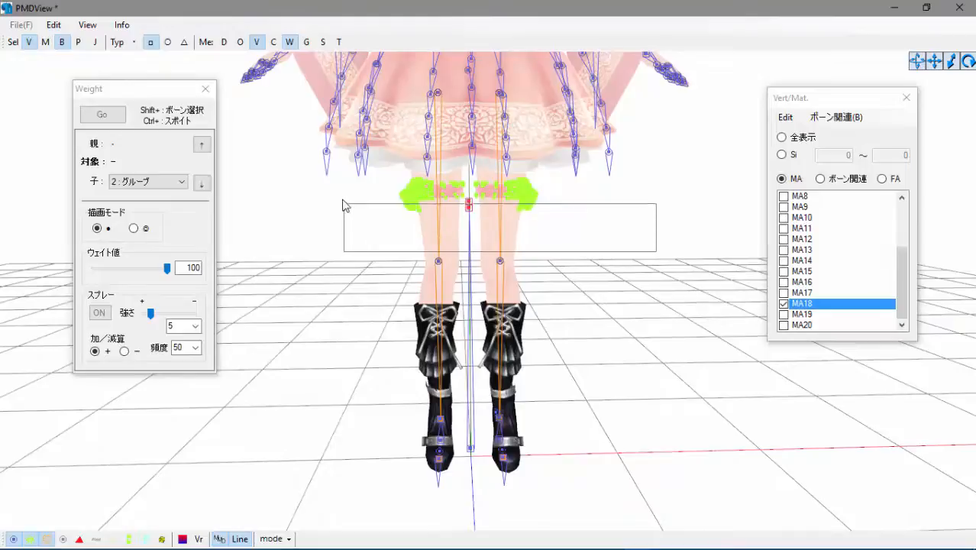
# Step: Select the センター (center) bone as the weight target and start painting
pyautogui.click(468, 206)
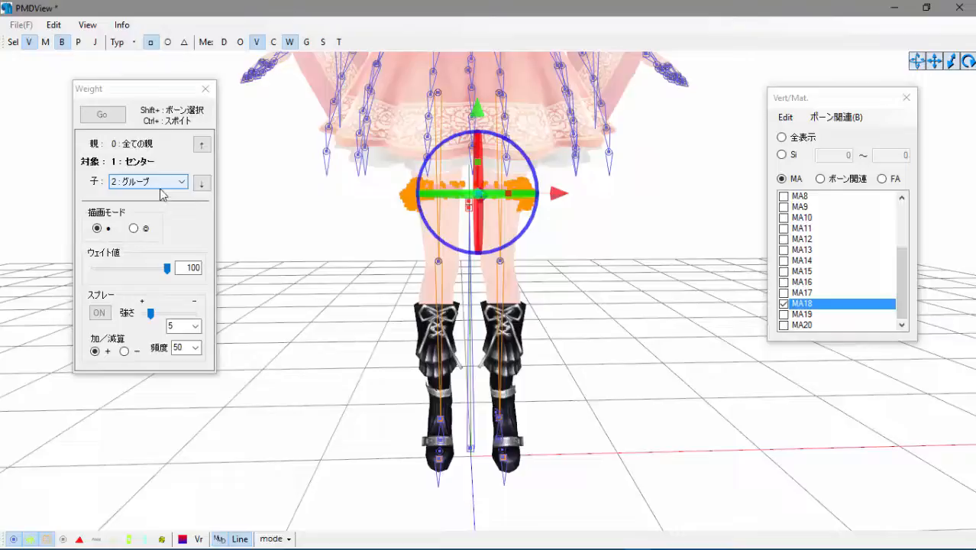
pyautogui.click(102, 114)
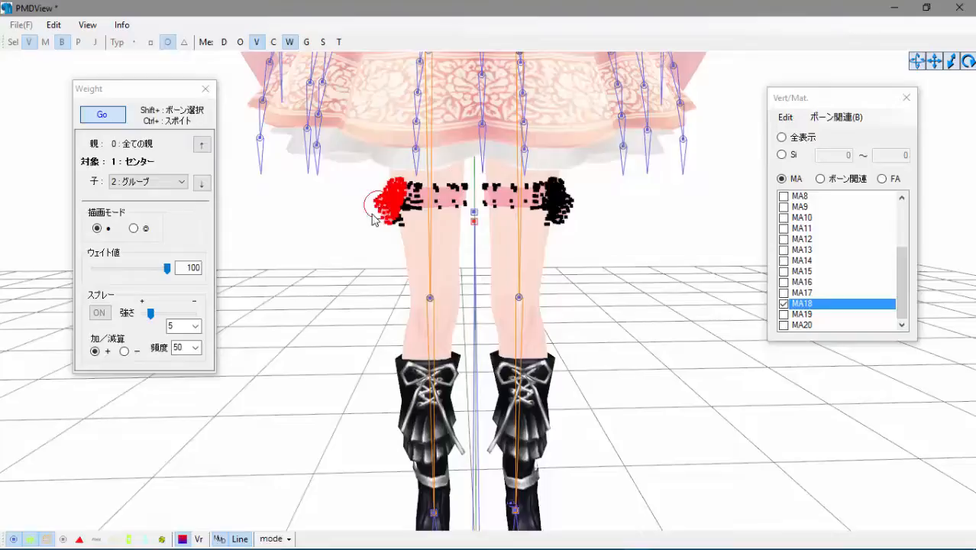
# Step: Paint weight 100 across both garter bands until all vertices turn red
pyautogui.moveTo(374, 213); pyautogui.dragTo(473, 210)
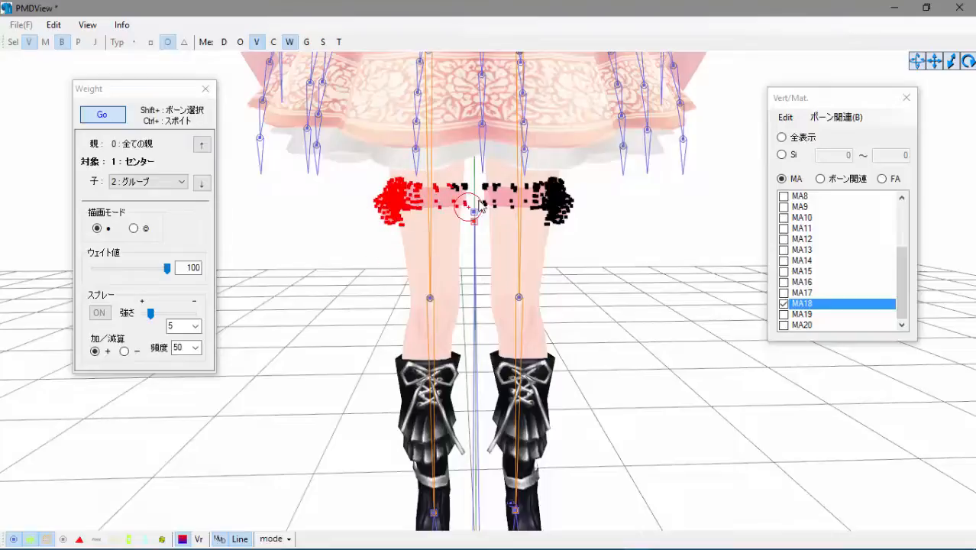
pyautogui.moveTo(473, 213); pyautogui.dragTo(569, 222)
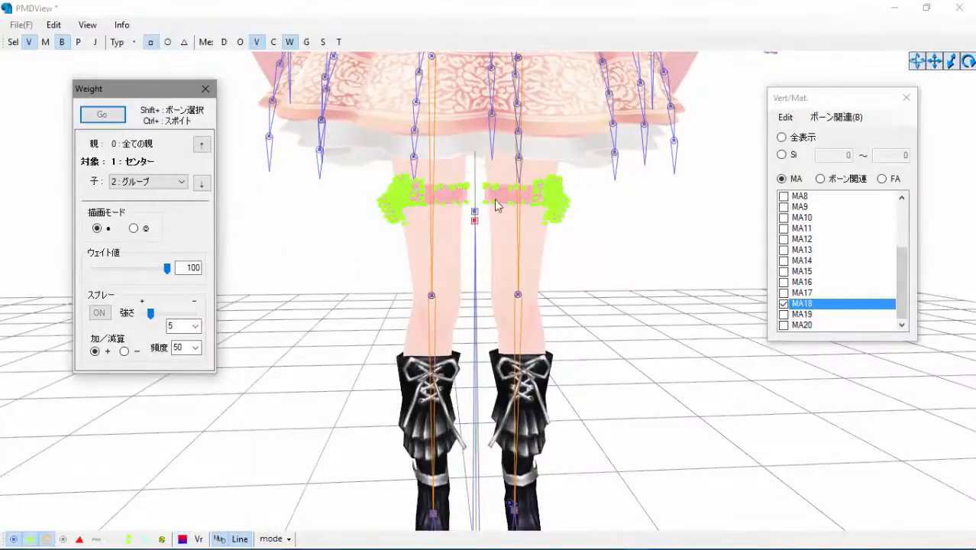
pyautogui.click(102, 113)
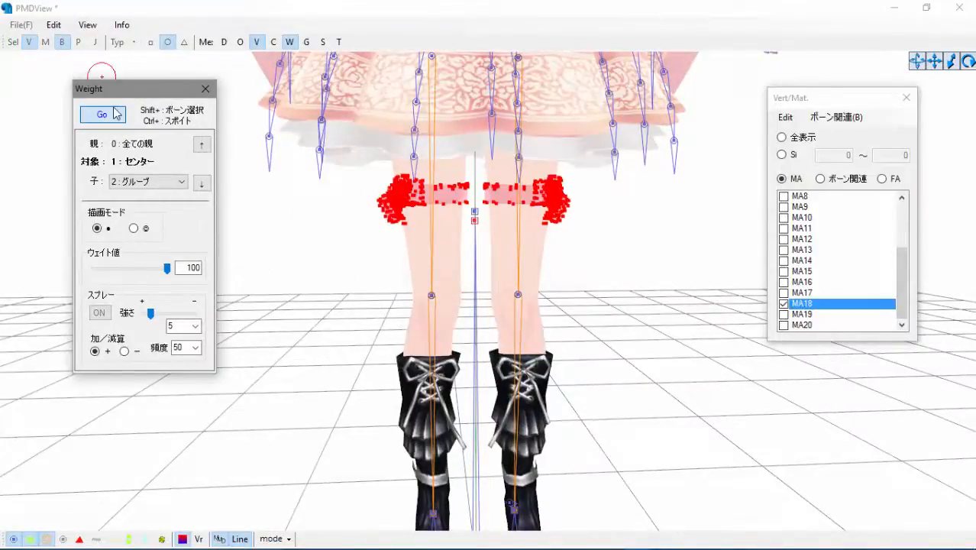
# Step: Turn off weight painting with Go to return to the full model view
pyautogui.click(102, 114)
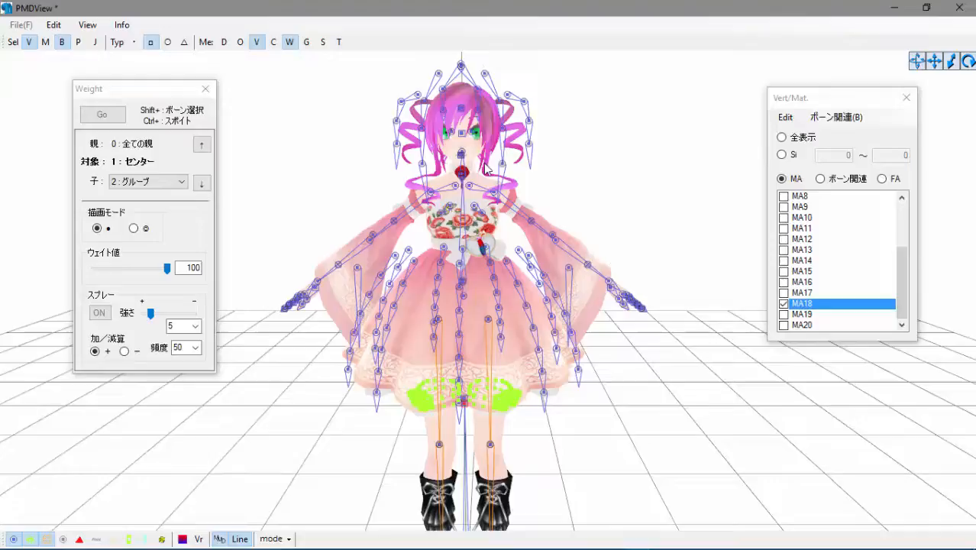
pyautogui.moveTo(453, 207)
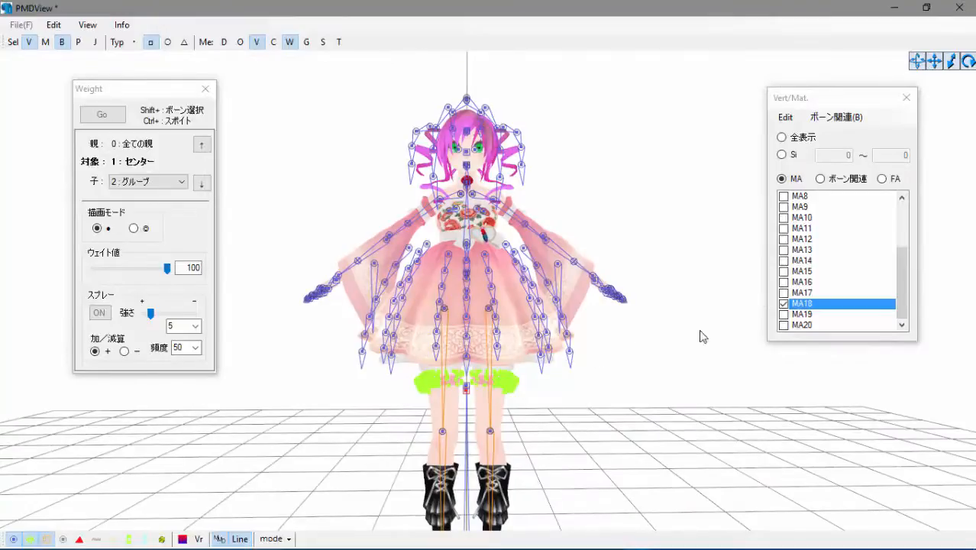
pyautogui.moveTo(747, 377)
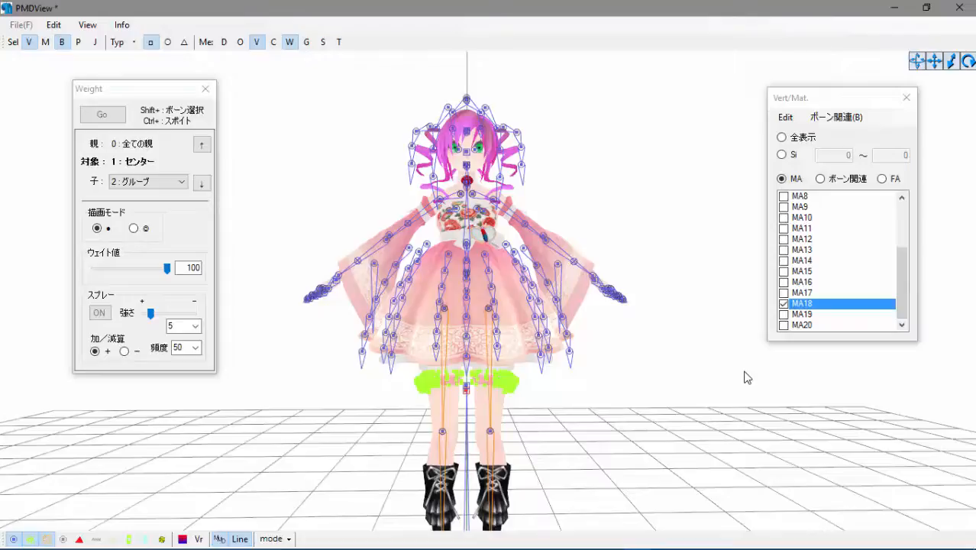
pyautogui.moveTo(540, 368)
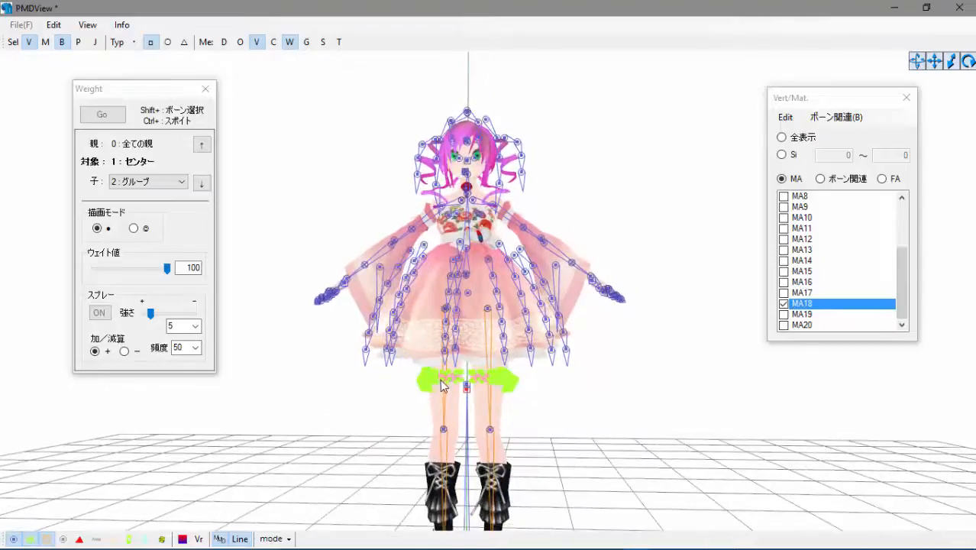
pyautogui.moveTo(270, 339)
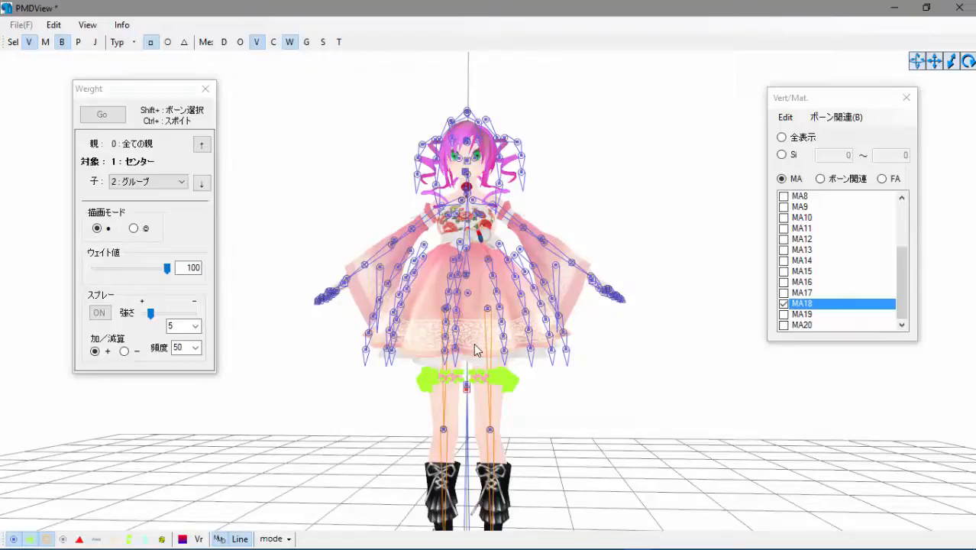
pyautogui.moveTo(508, 320)
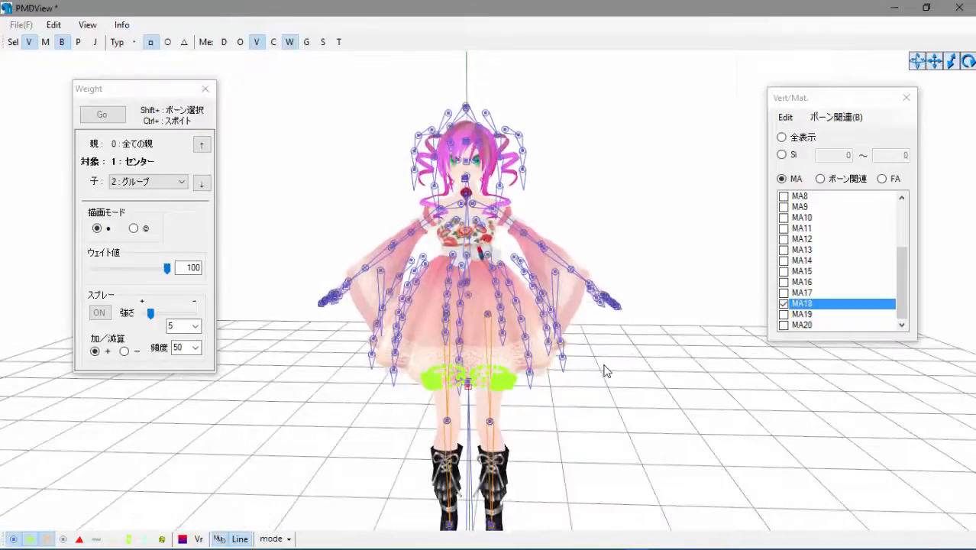
pyautogui.moveTo(668, 372)
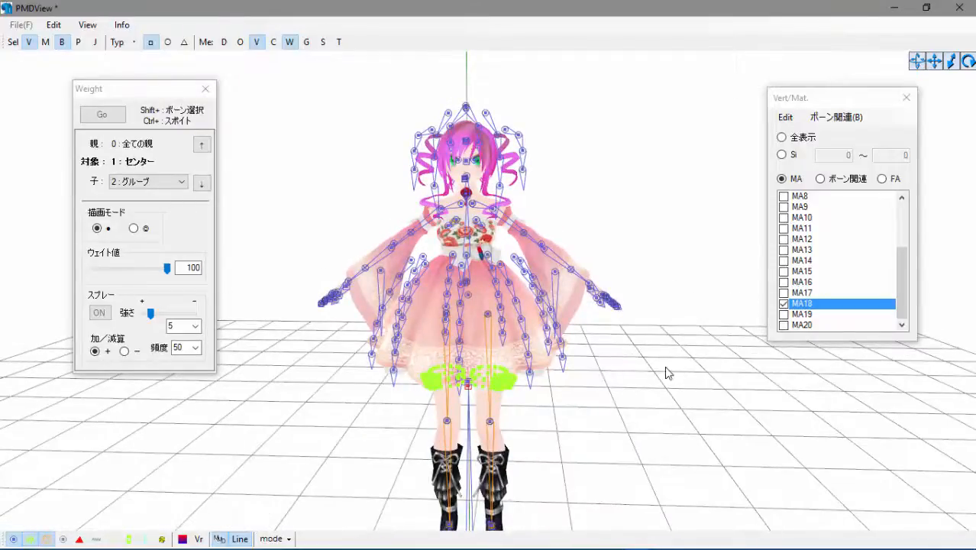